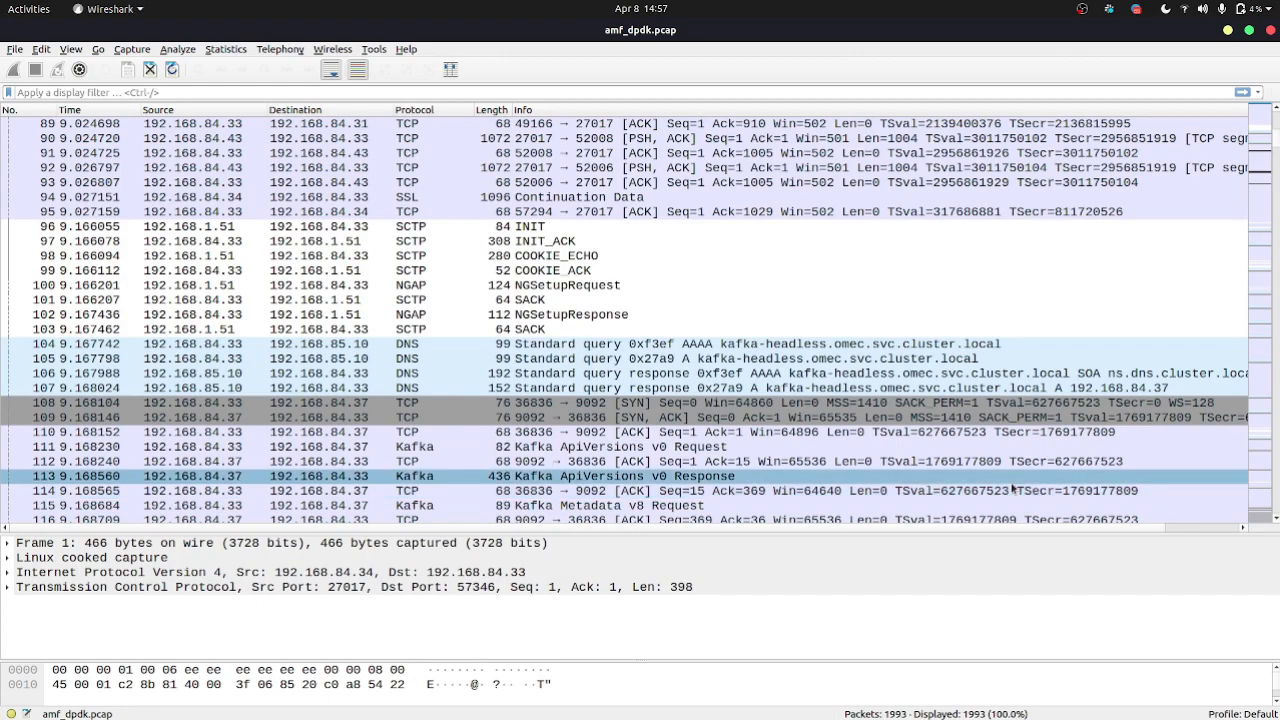
scroll("down", 3)
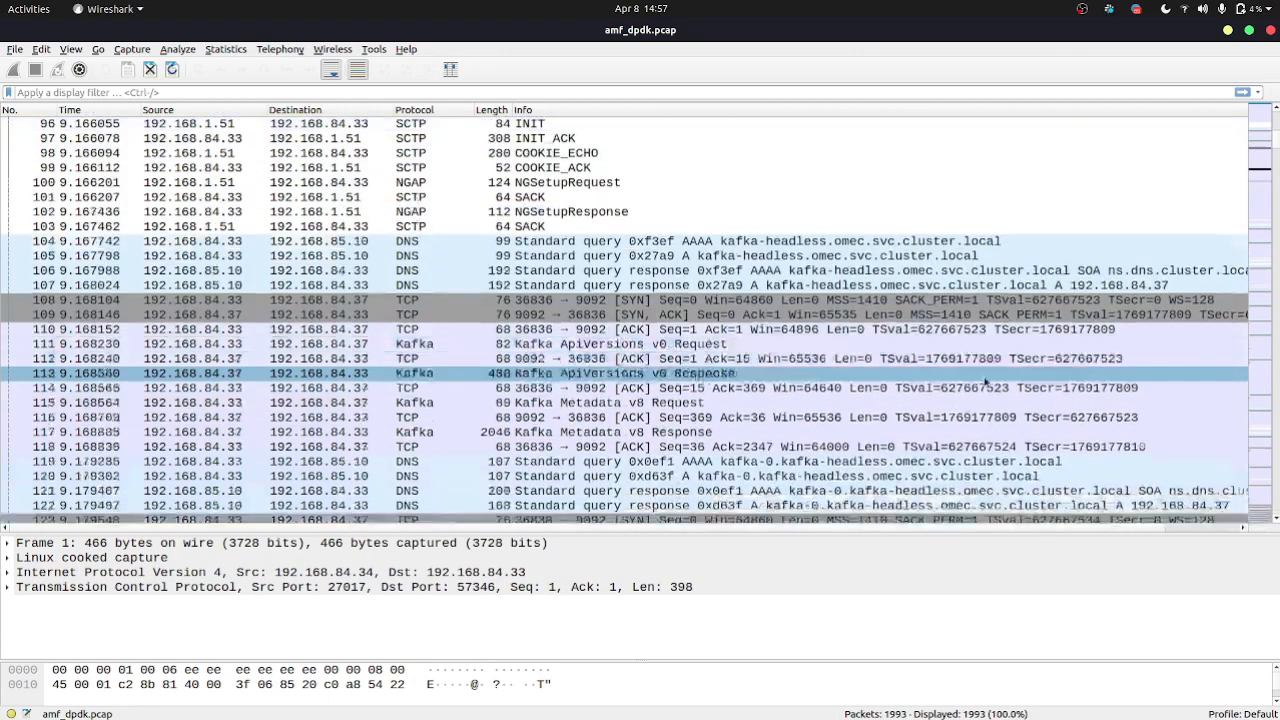
scroll("down", 3)
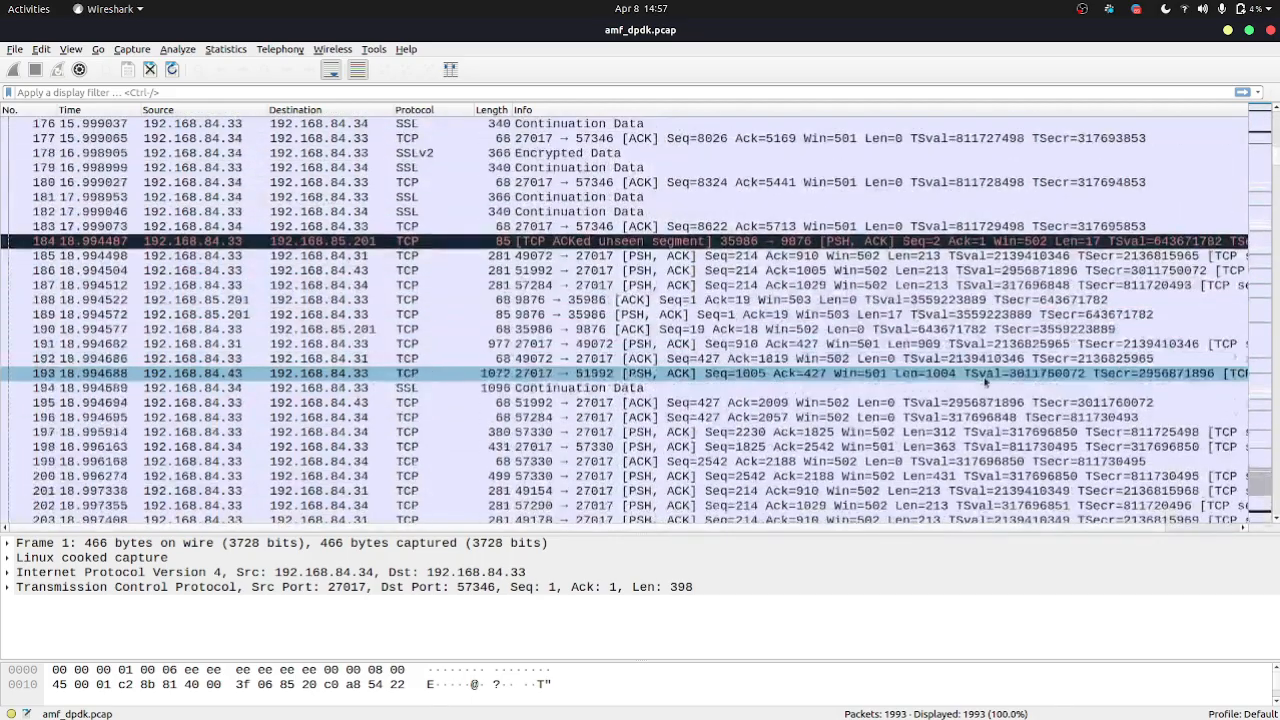
scroll("down", 3)
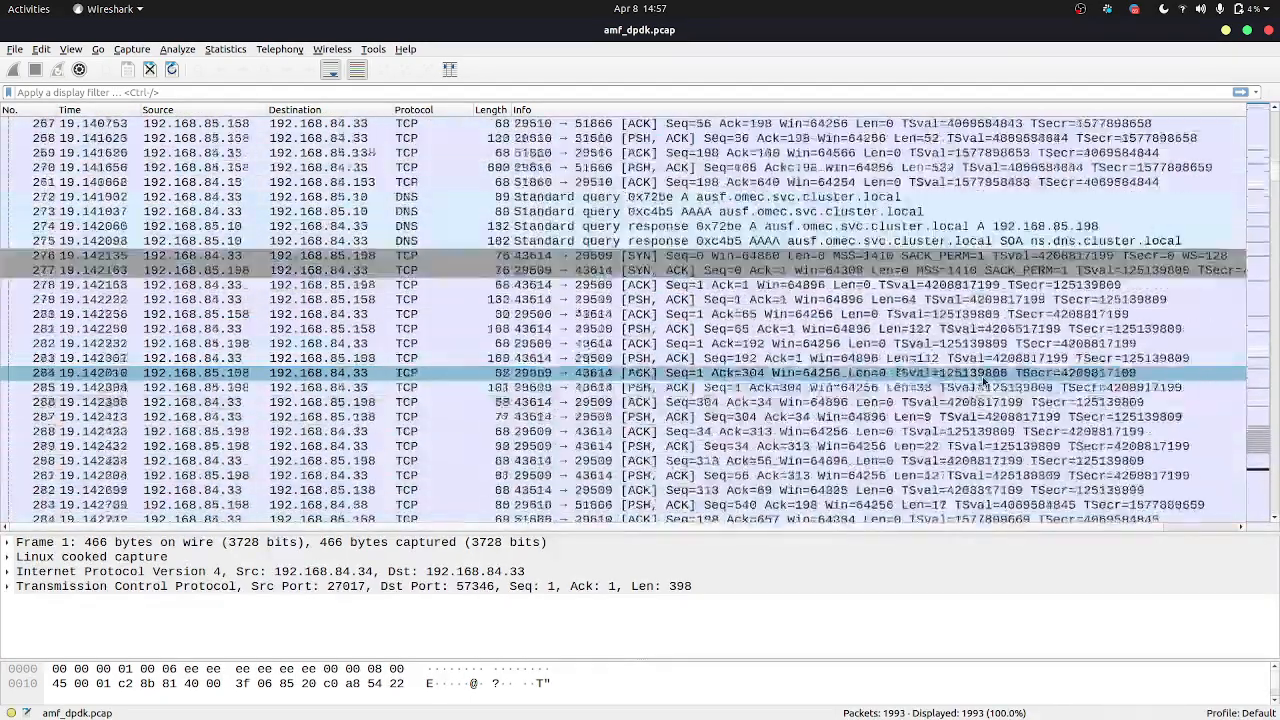
scroll("up", 3)
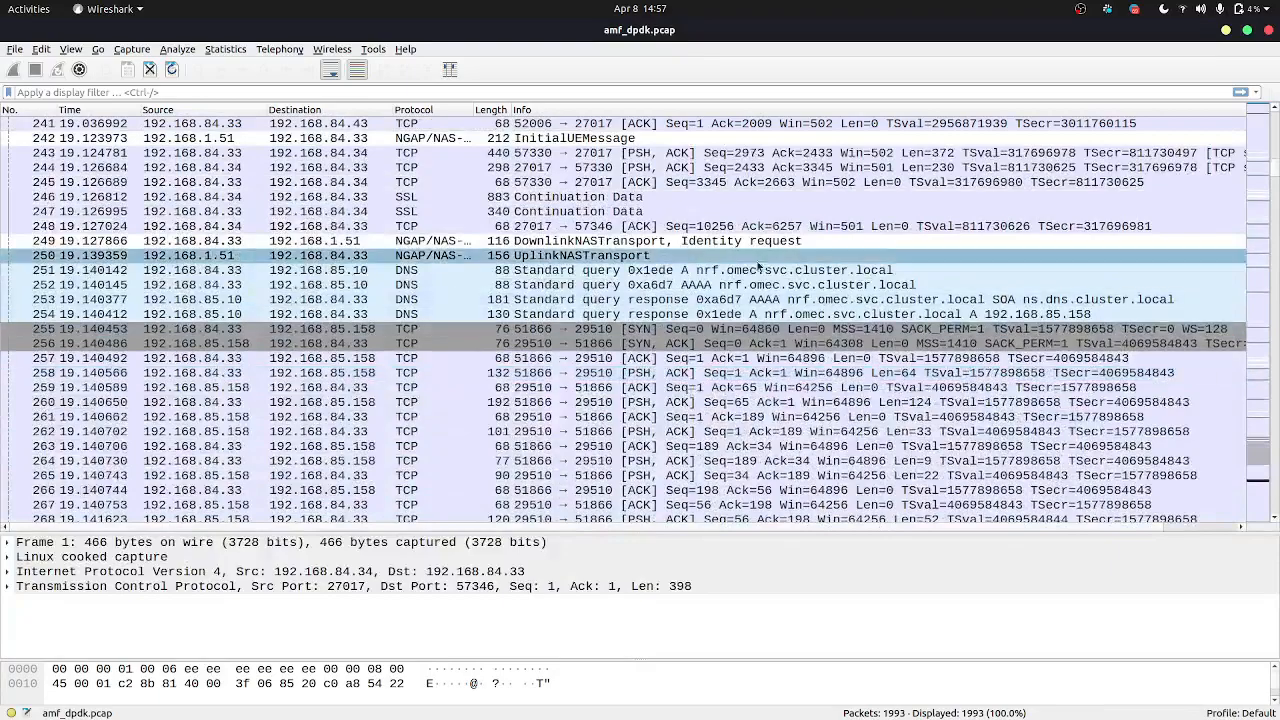